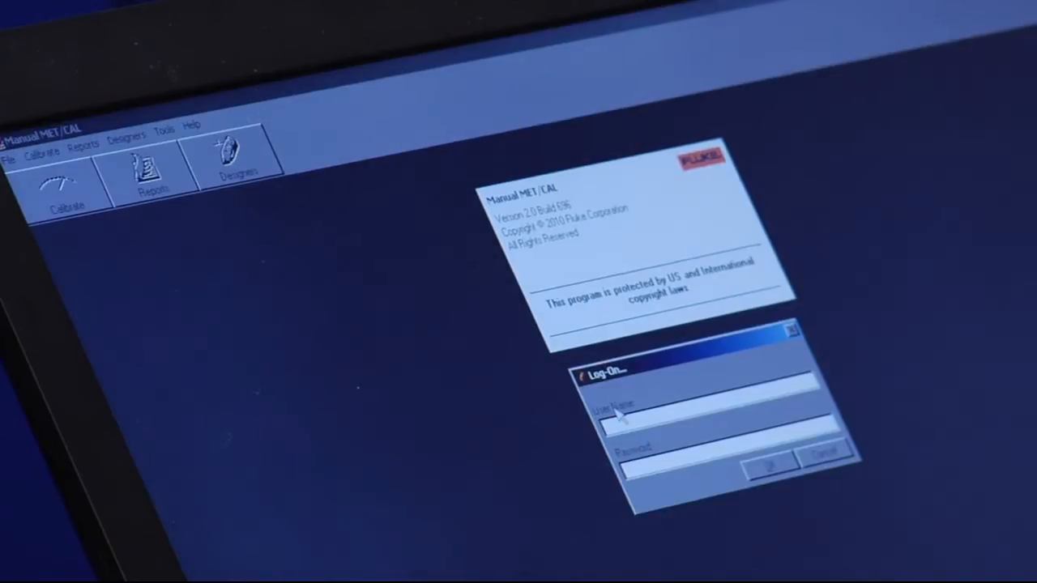
Step: Log on to MET/CAL as user 'fluke' and confirm
type("fluke")
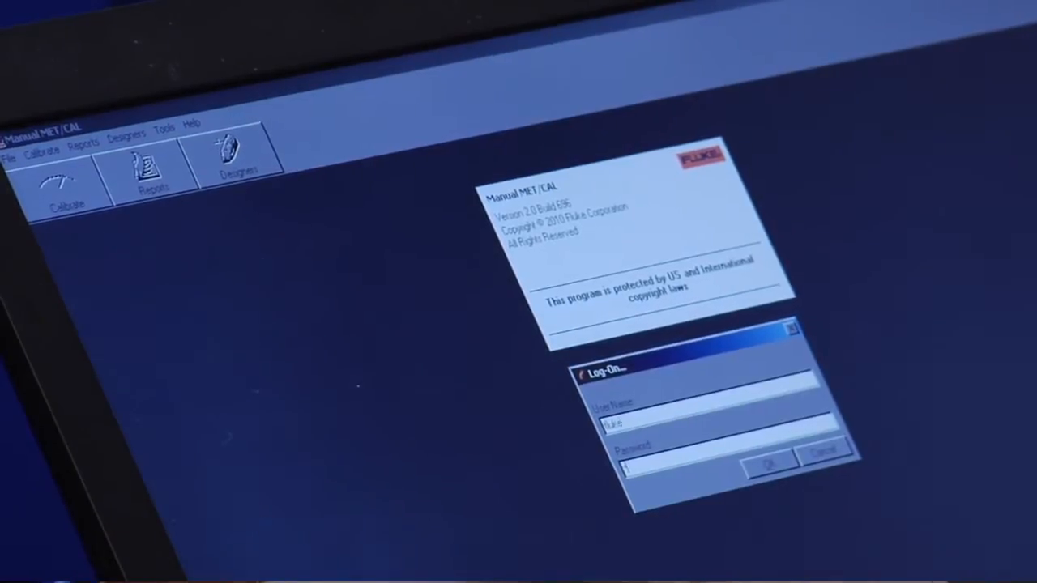
left_click(765, 462)
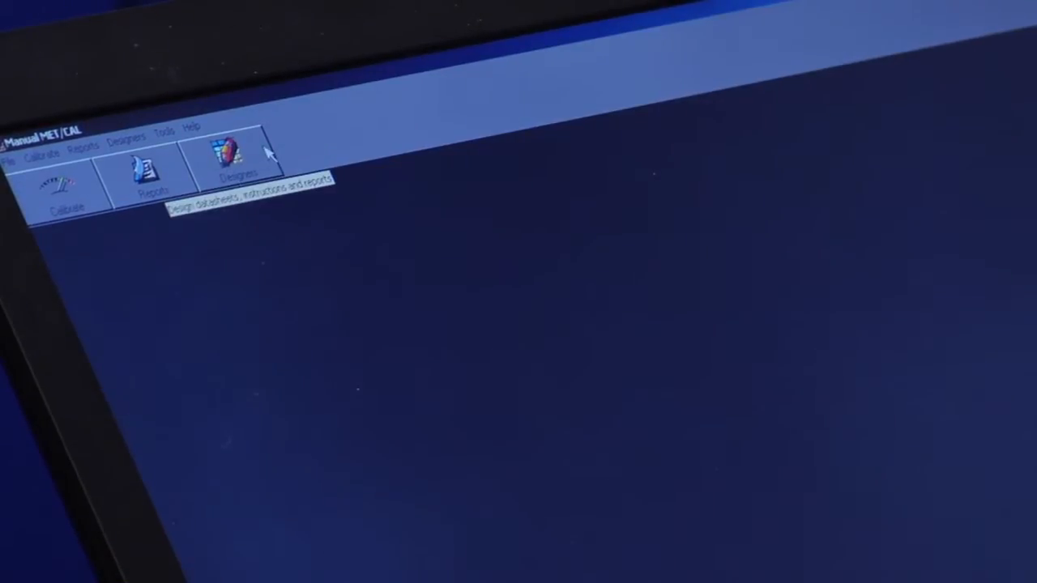
Step: Start the first test step in Datasheet Designer with description '254 d' and a chosen test type
left_click(232, 159)
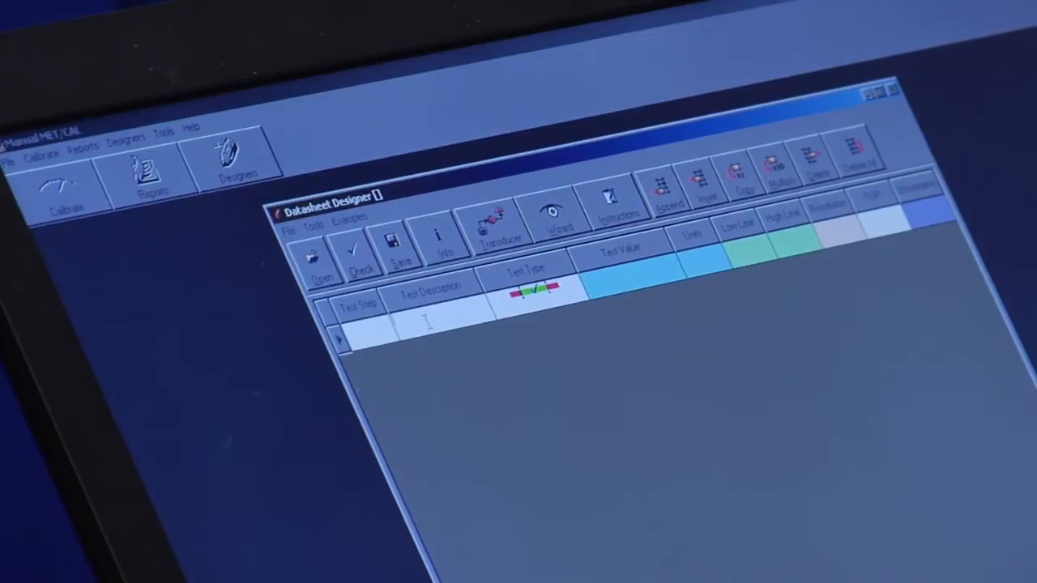
type("254 d")
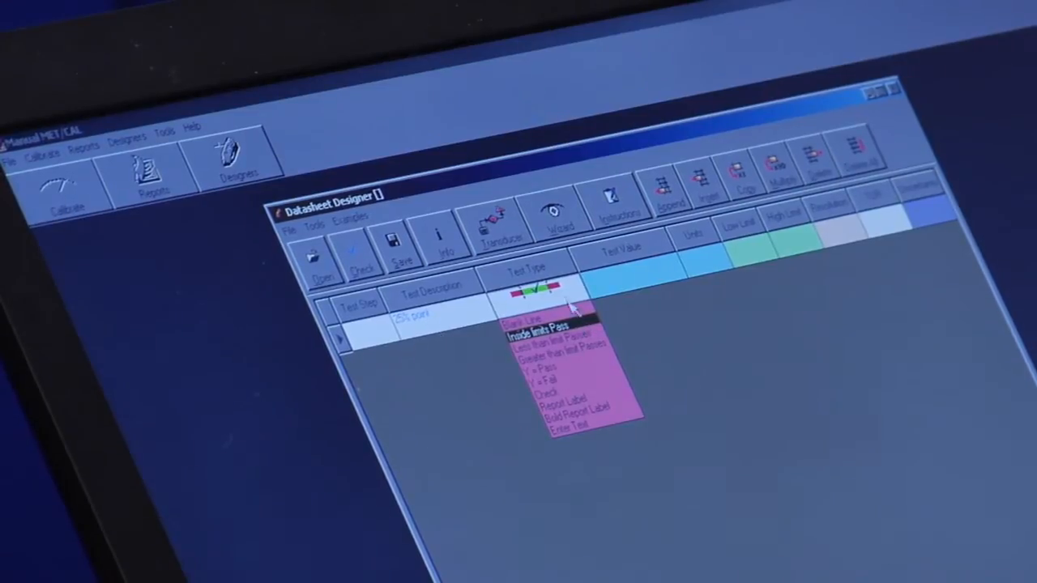
left_click(543, 332)
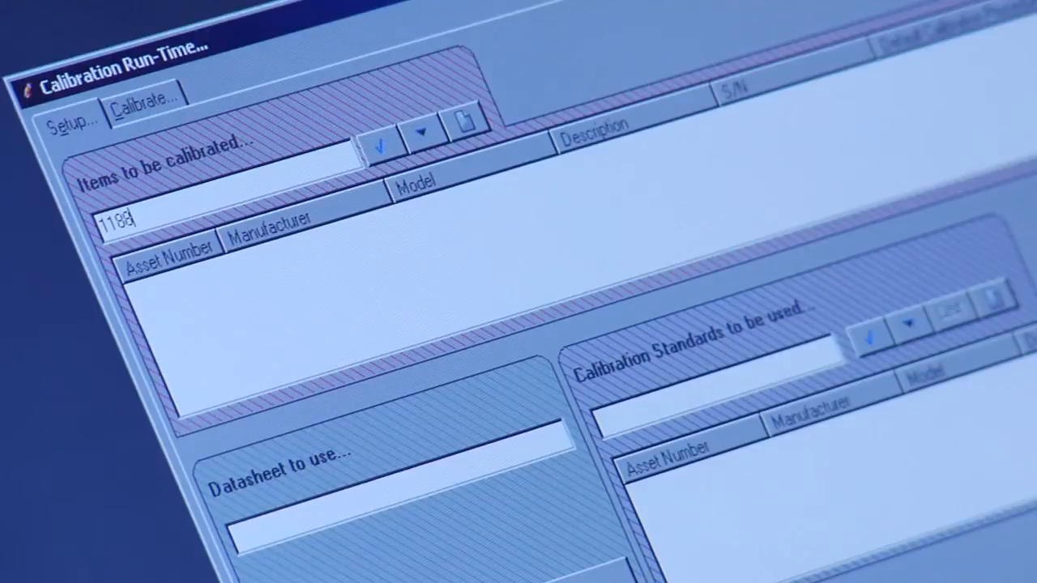
Step: Add Mitutoyo caliper assets 11884 and 11886 to the items to be calibrated
type("4")
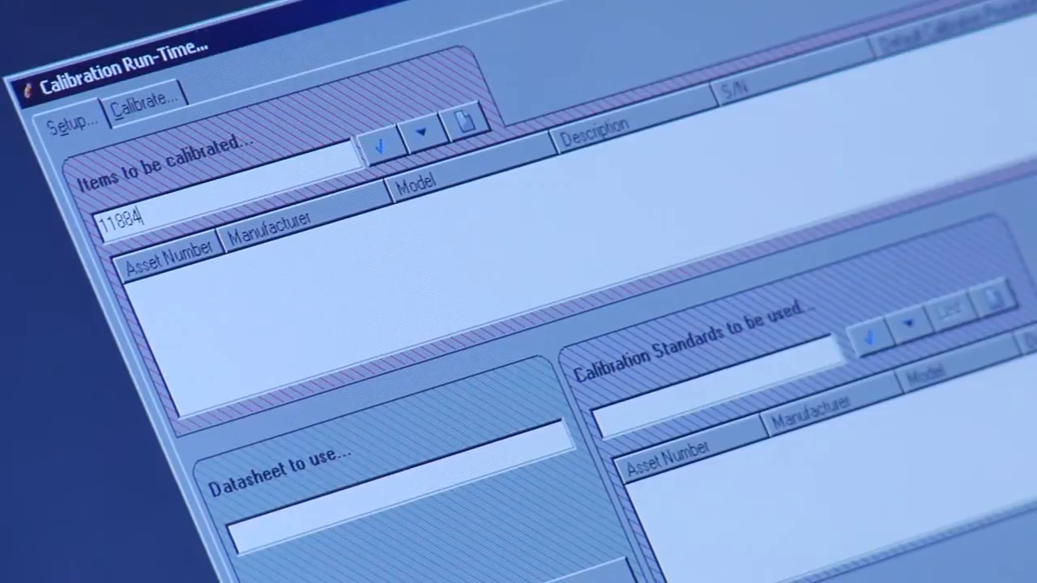
left_click(382, 143)
type("11886")
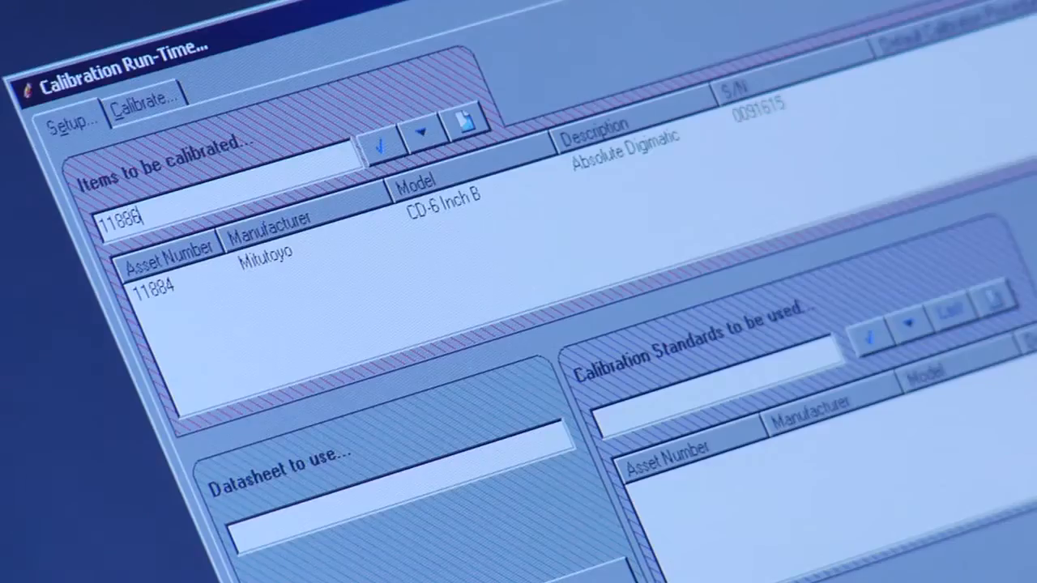
left_click(382, 146)
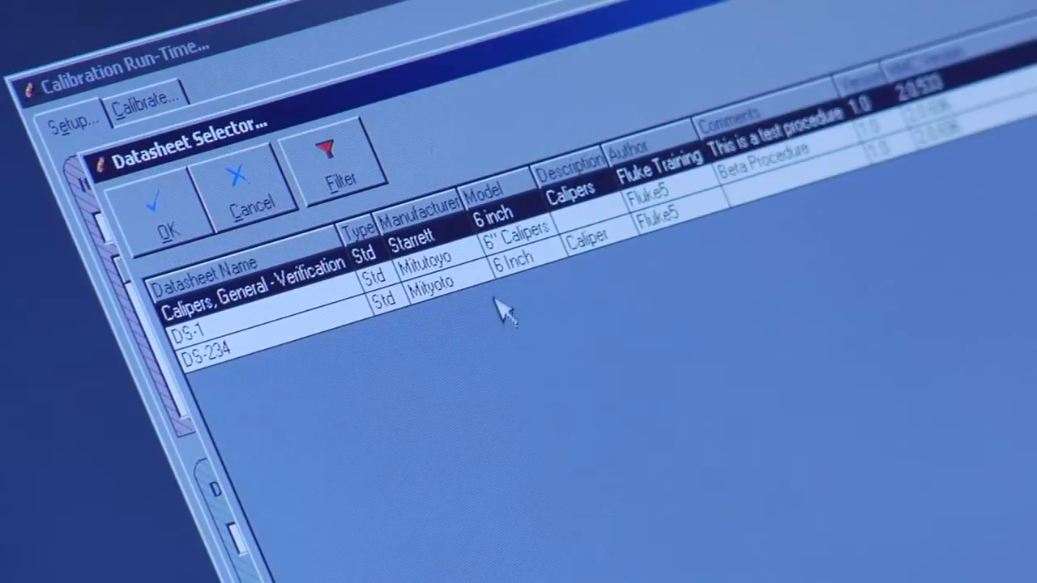
Step: Select datasheet DS-234 from the Datasheet Selector for the run
left_click(165, 211)
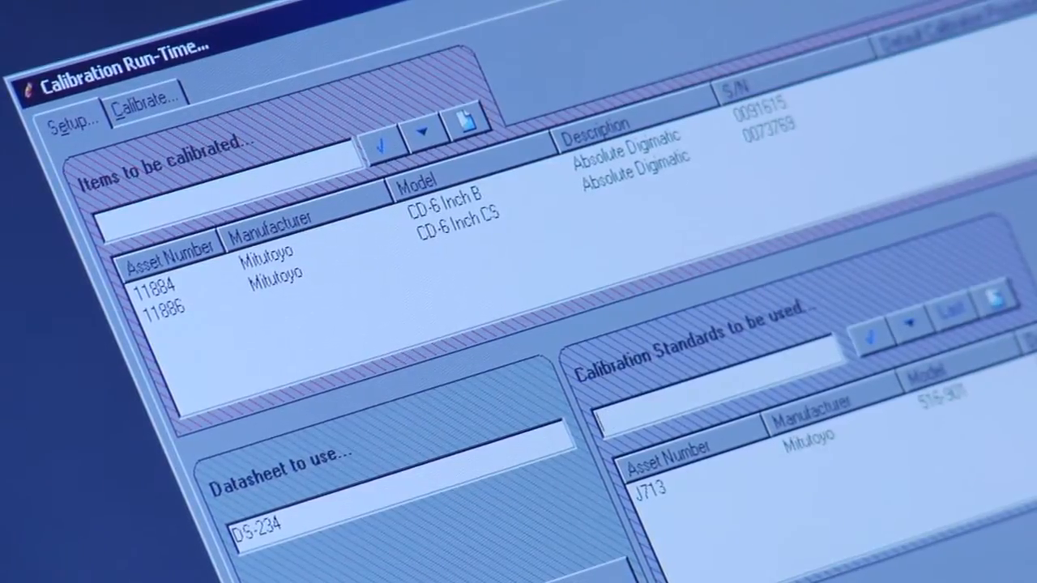
mouse_move(645, 288)
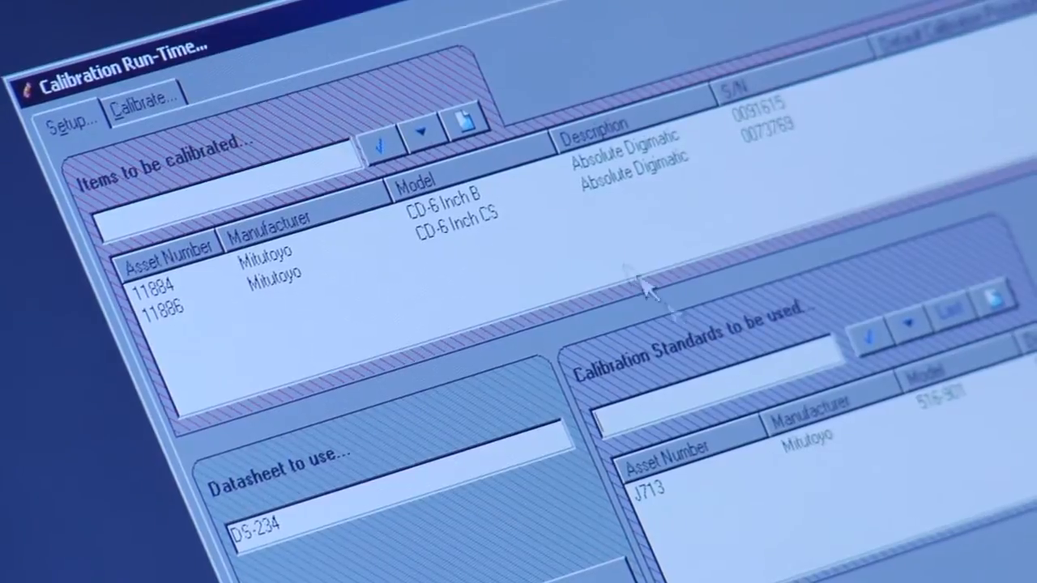